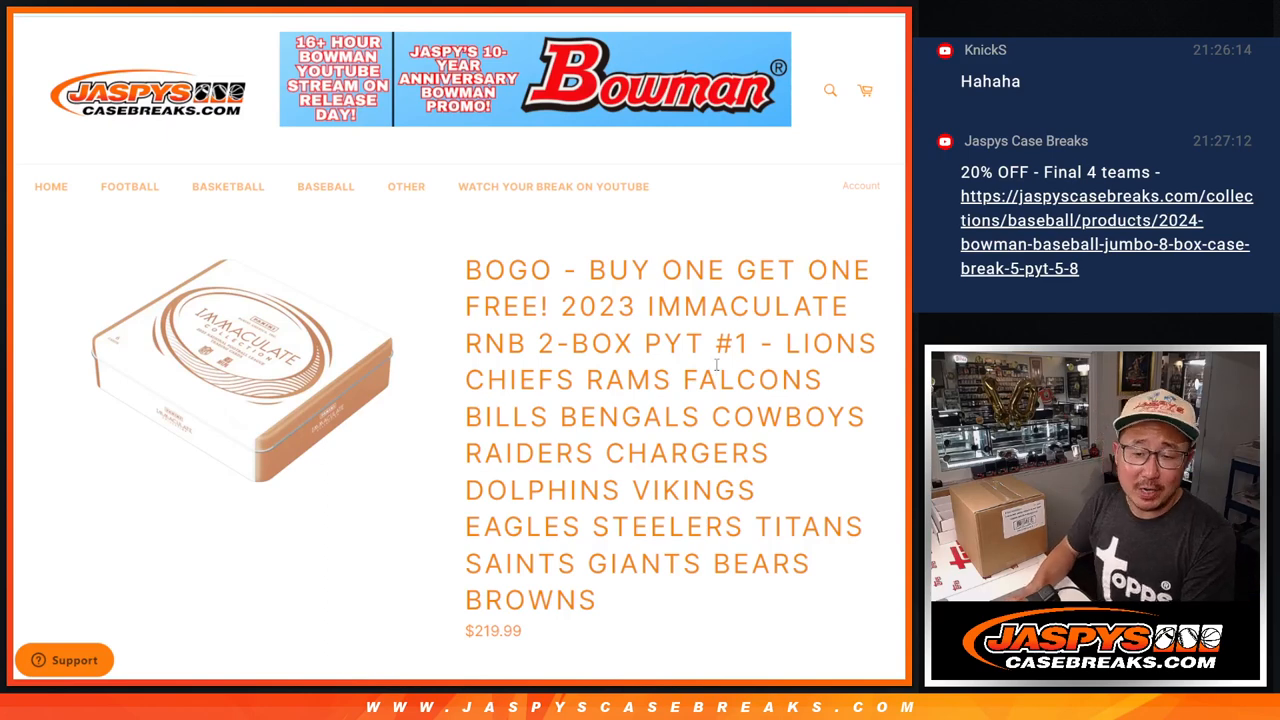
- Leave the Jaspys product page for RANDOM.ORG's Dice Roller set to two dice
drag(780, 344, 764, 500)
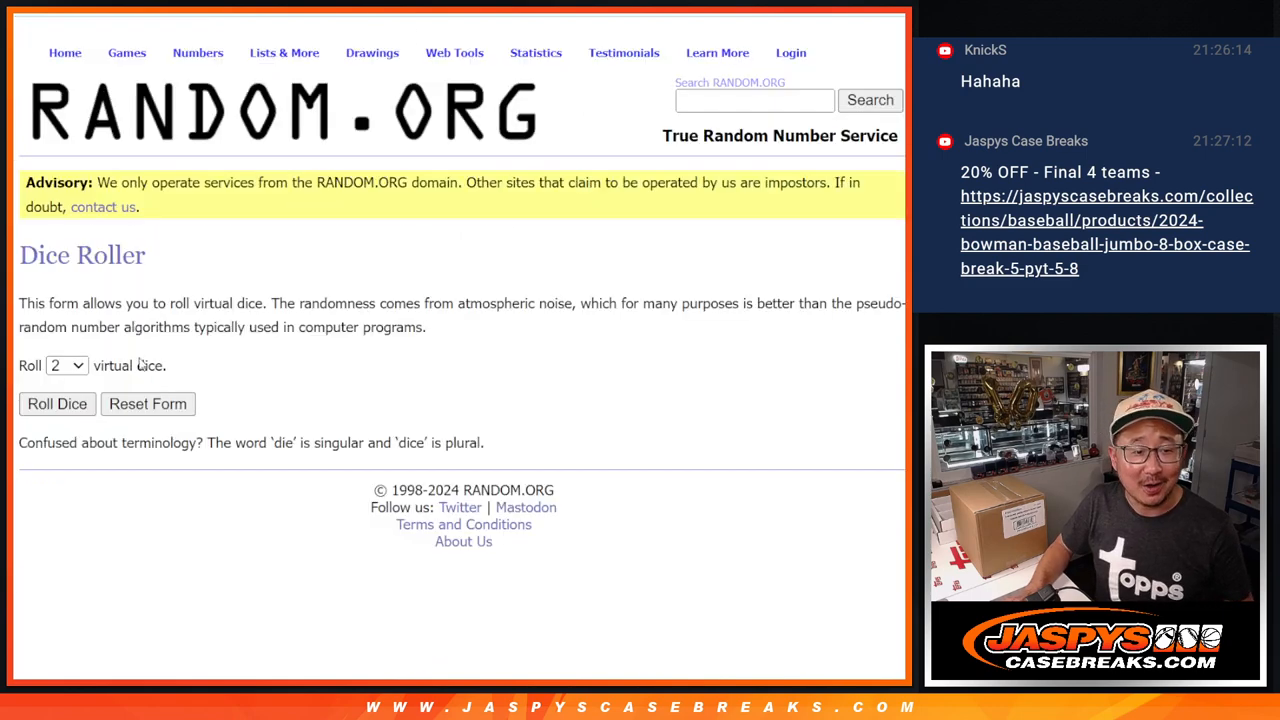
- Shuffle the ten buyer names in the List Randomizer repeatedly to get their final order
click(56, 404)
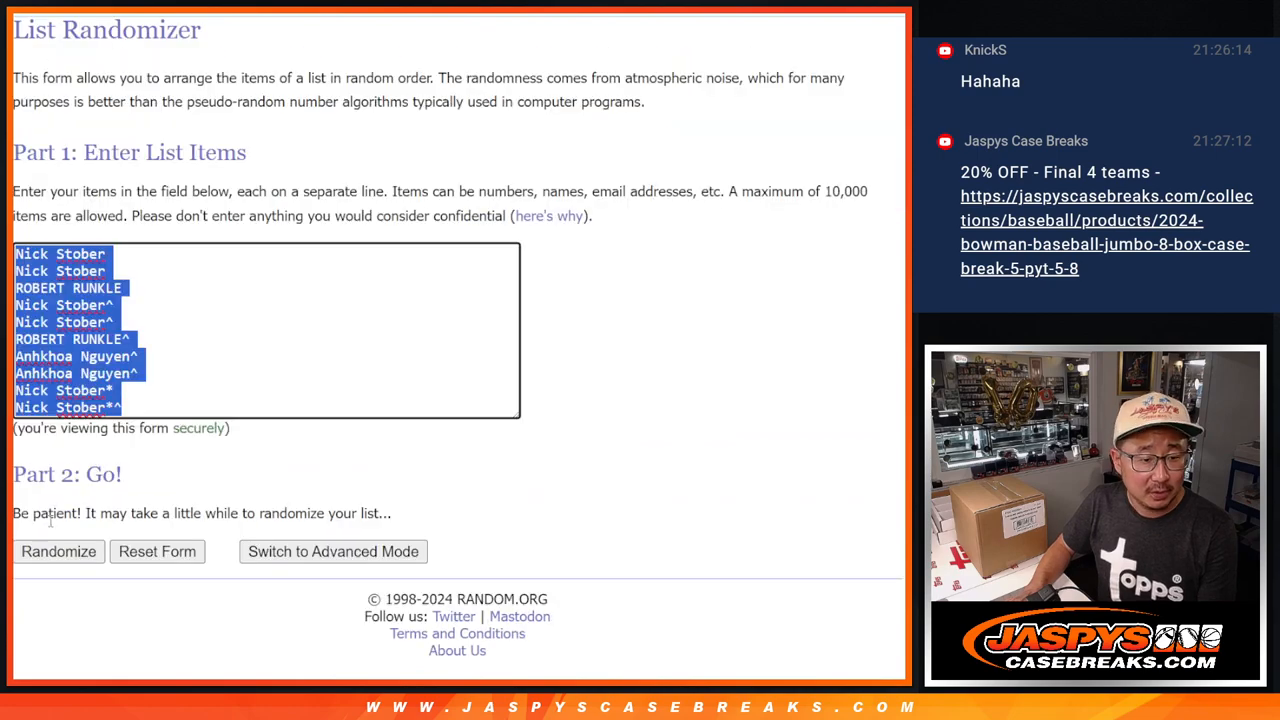
click(58, 552)
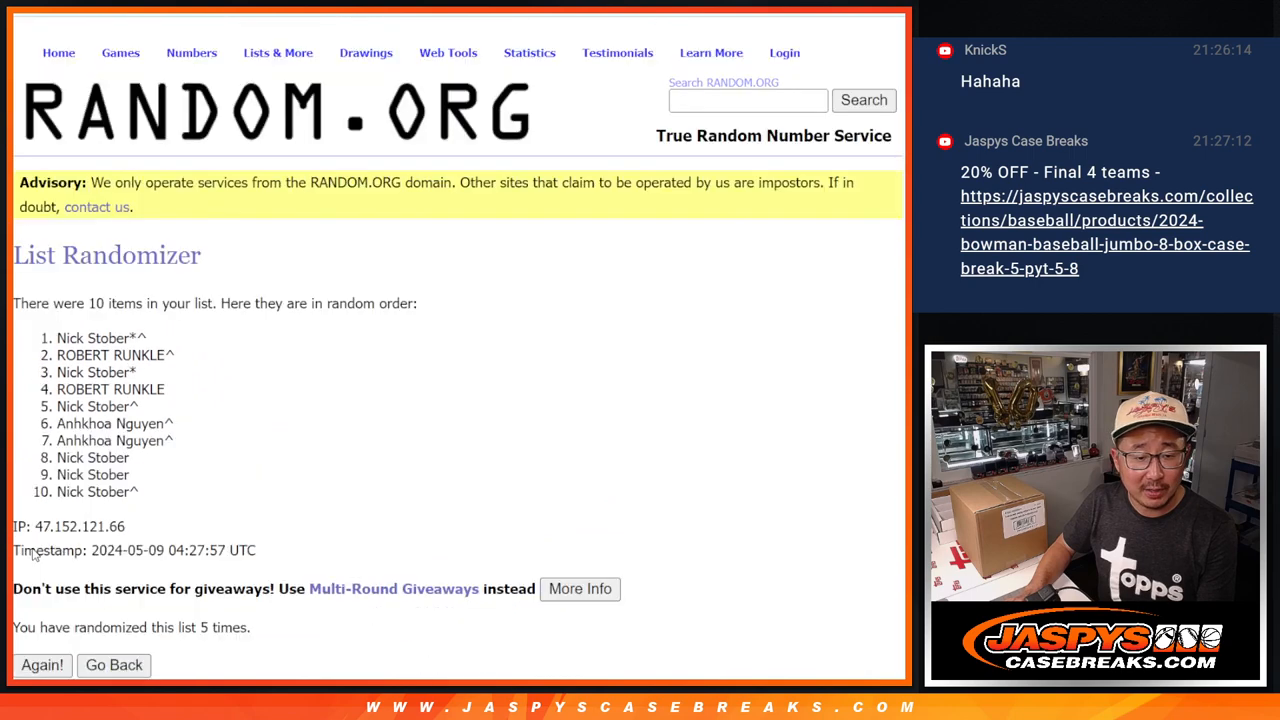
click(42, 664)
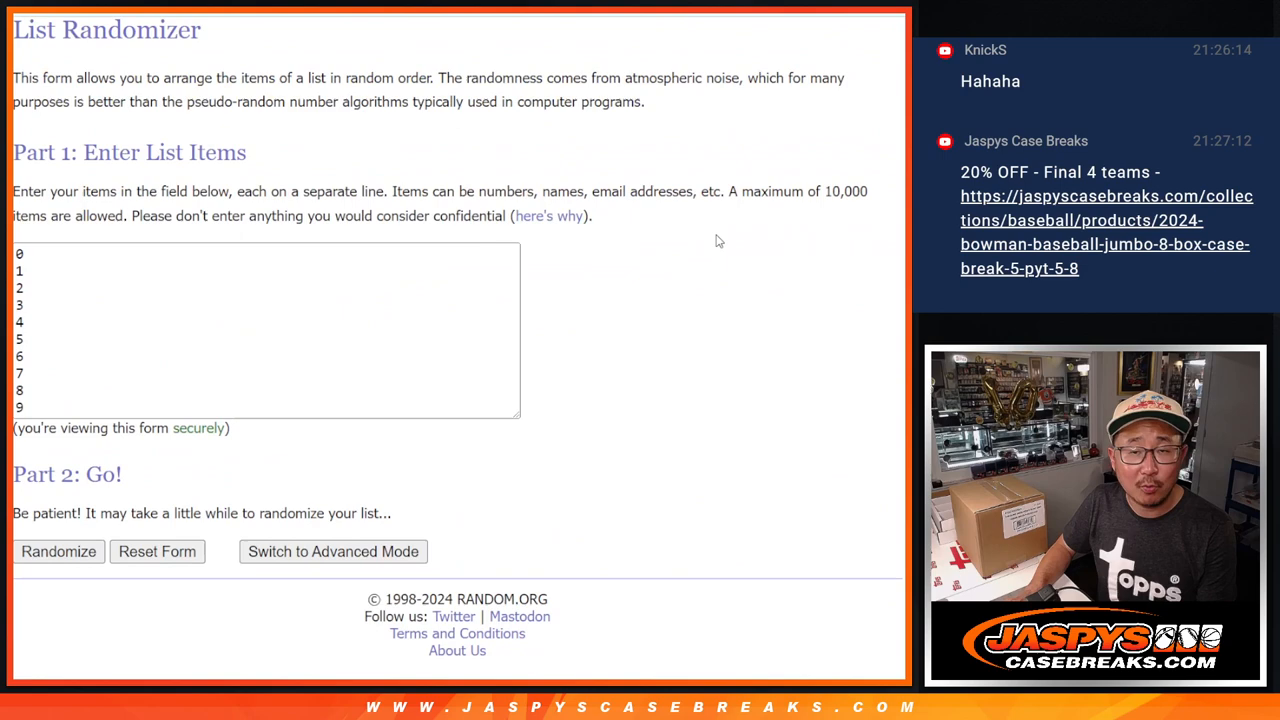
- Shuffle the digits 0–9 several more times to reach their final random order
click(58, 552)
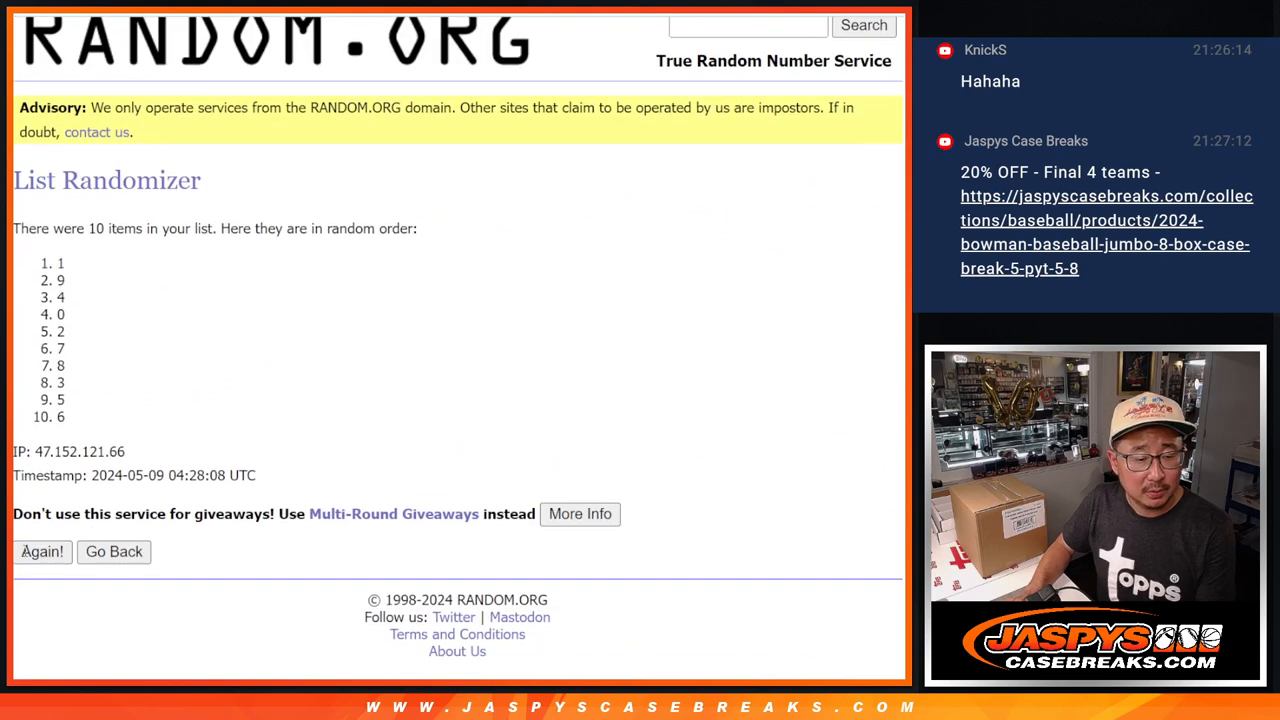
click(42, 552)
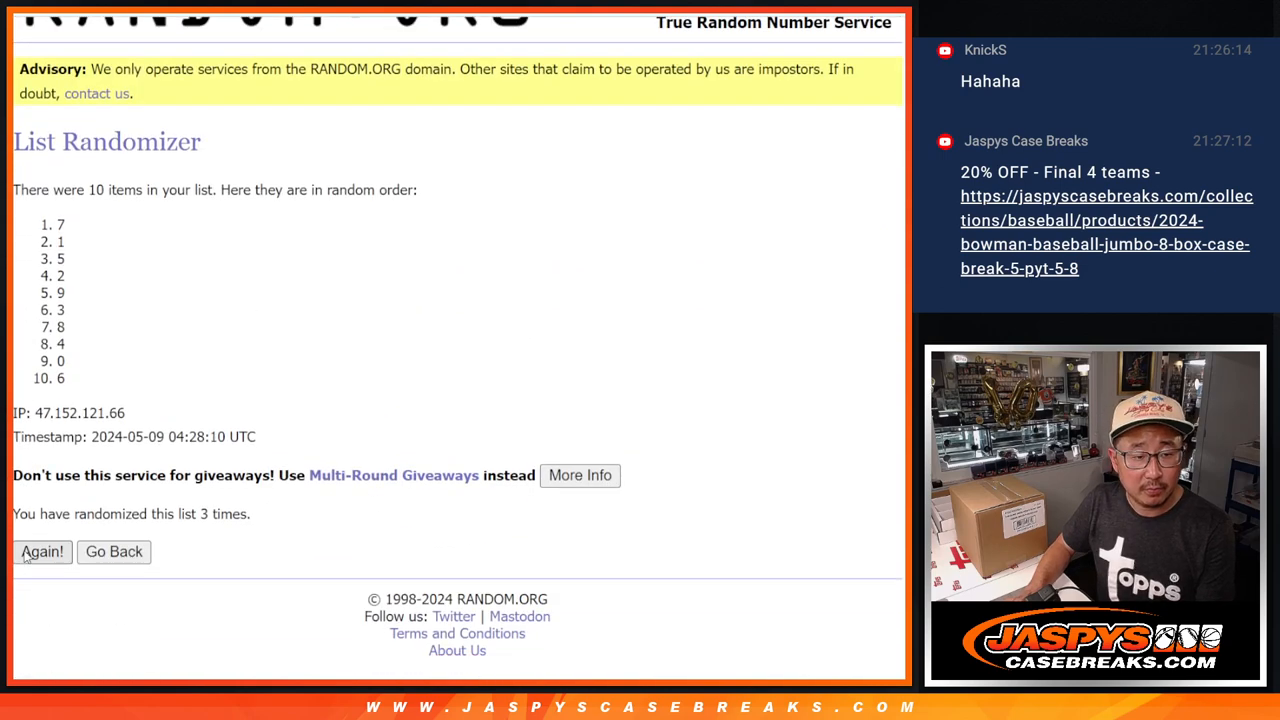
click(42, 552)
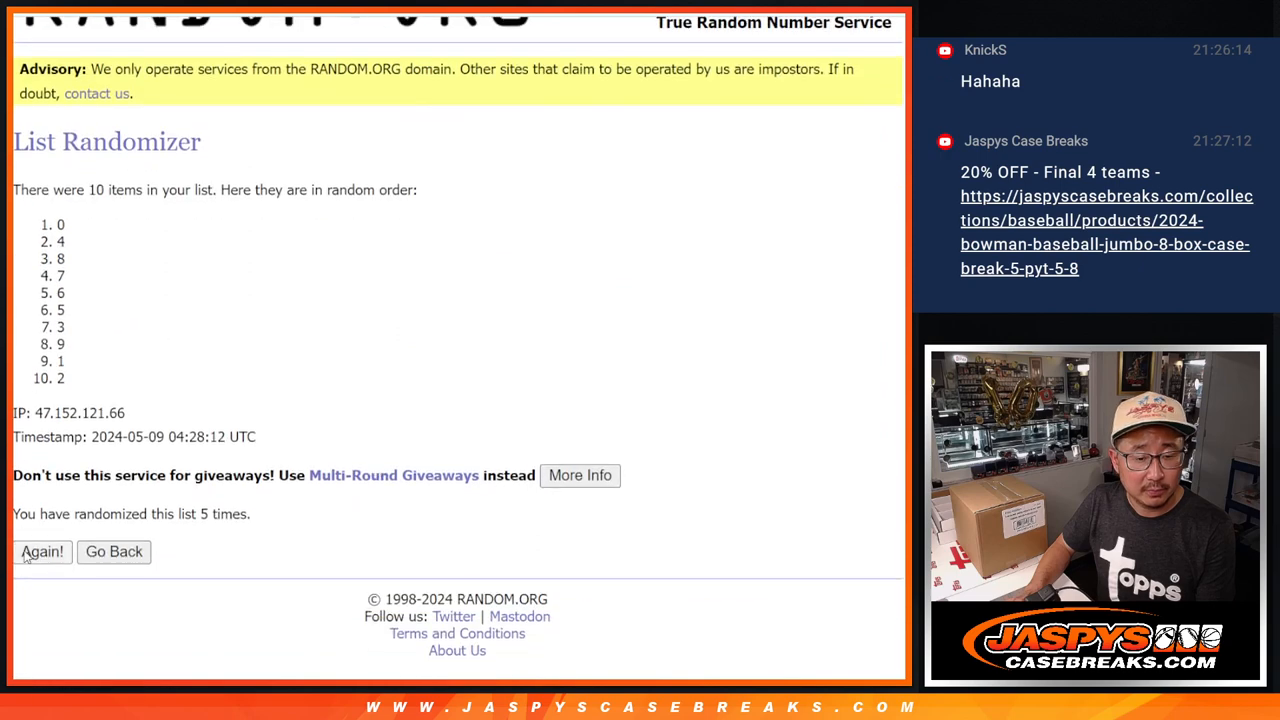
click(42, 552)
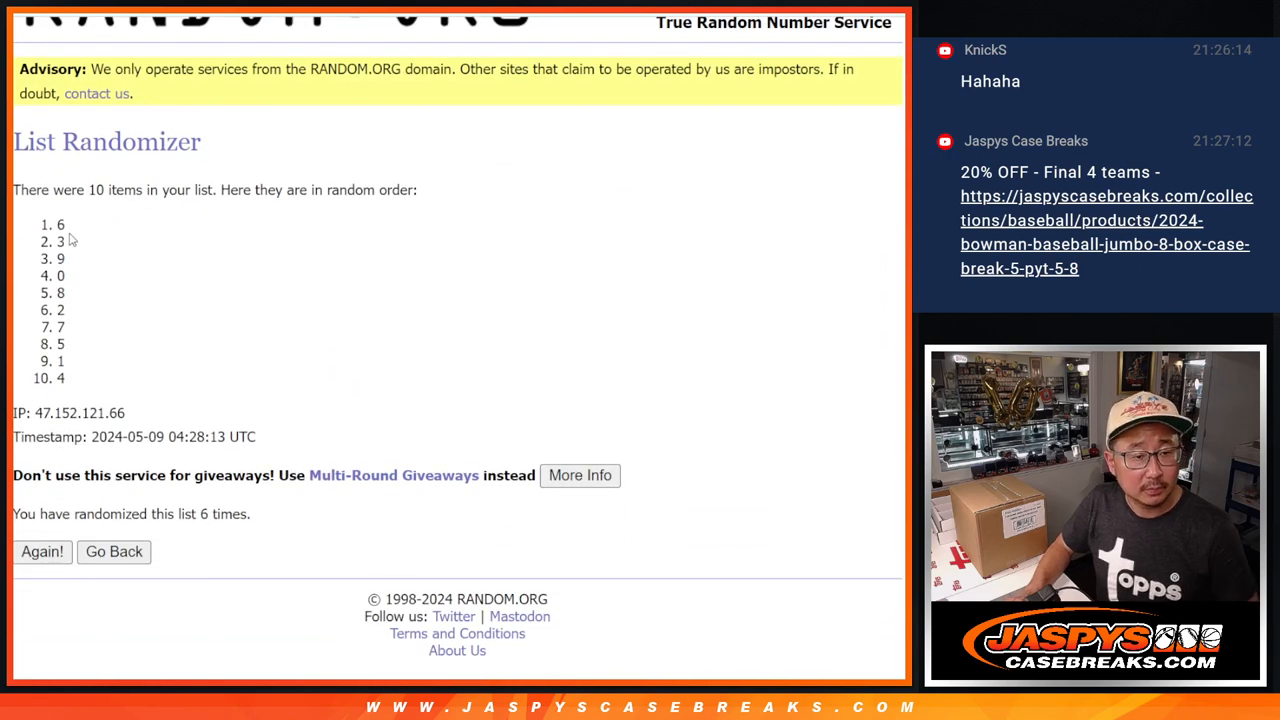
- Copy the final digit order and place it beside the buyer names in the RNB sheet
drag(60, 224, 62, 378)
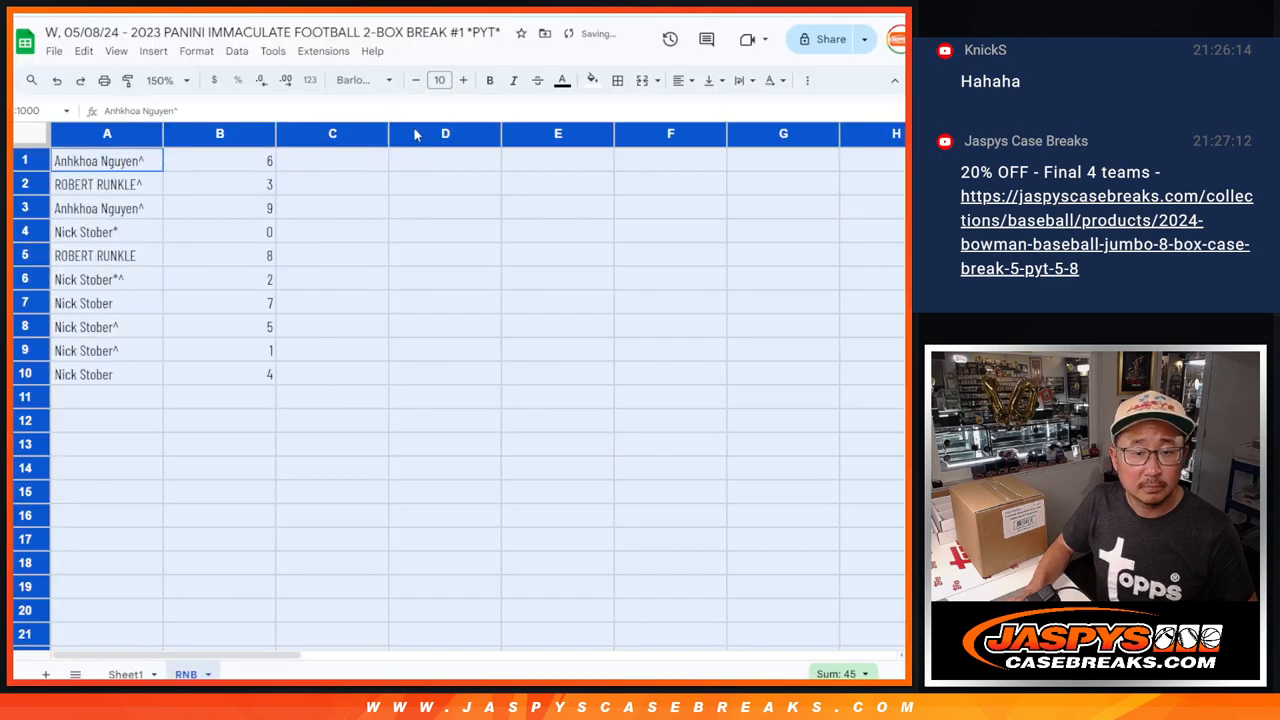
click(440, 80)
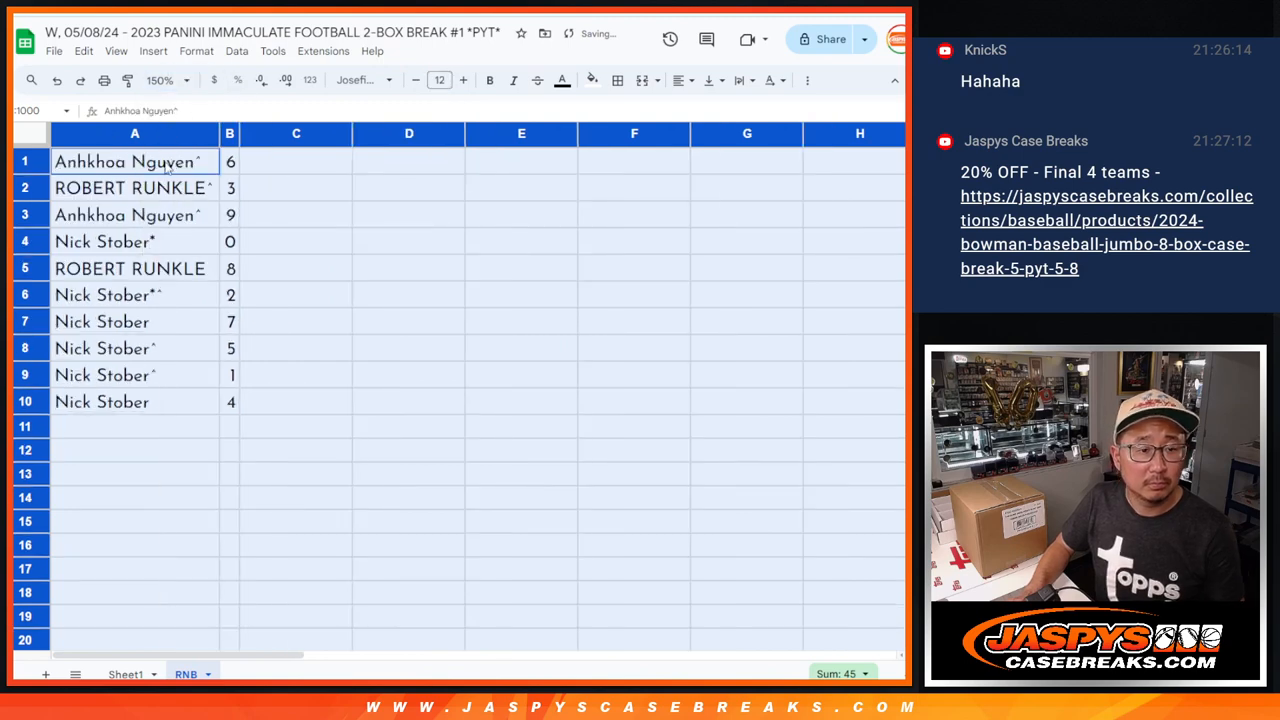
click(134, 188)
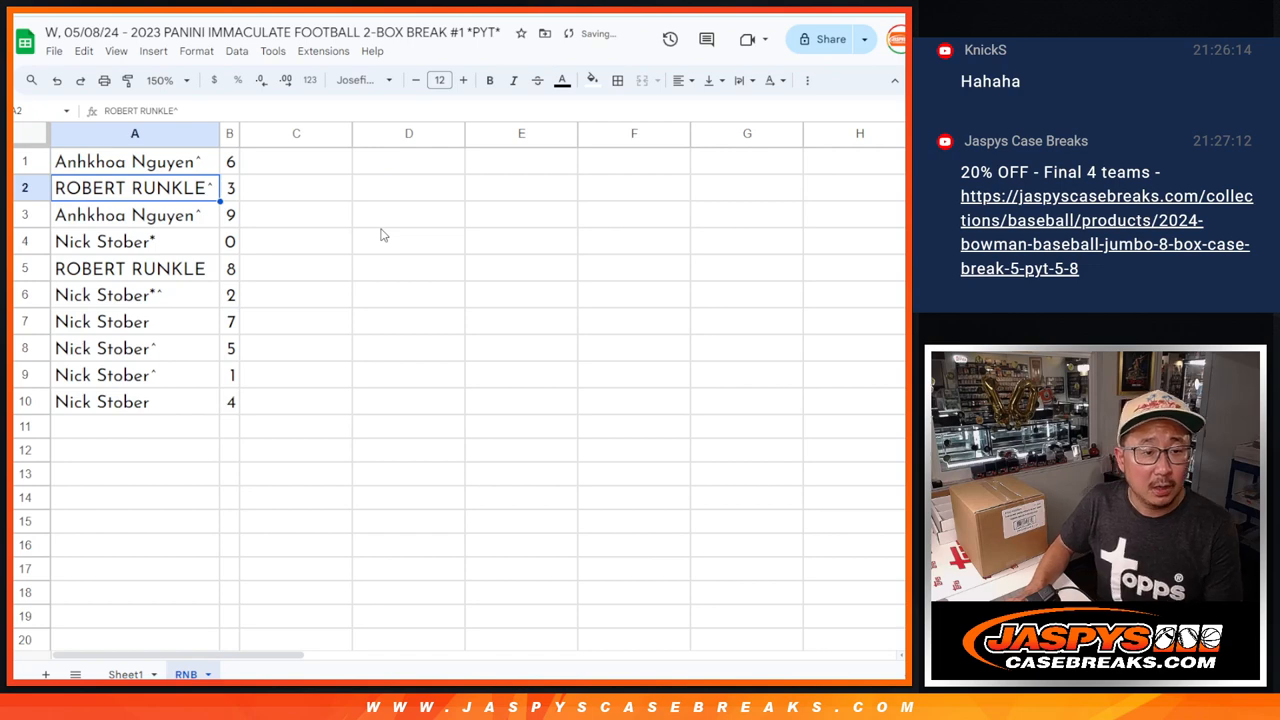
click(134, 160)
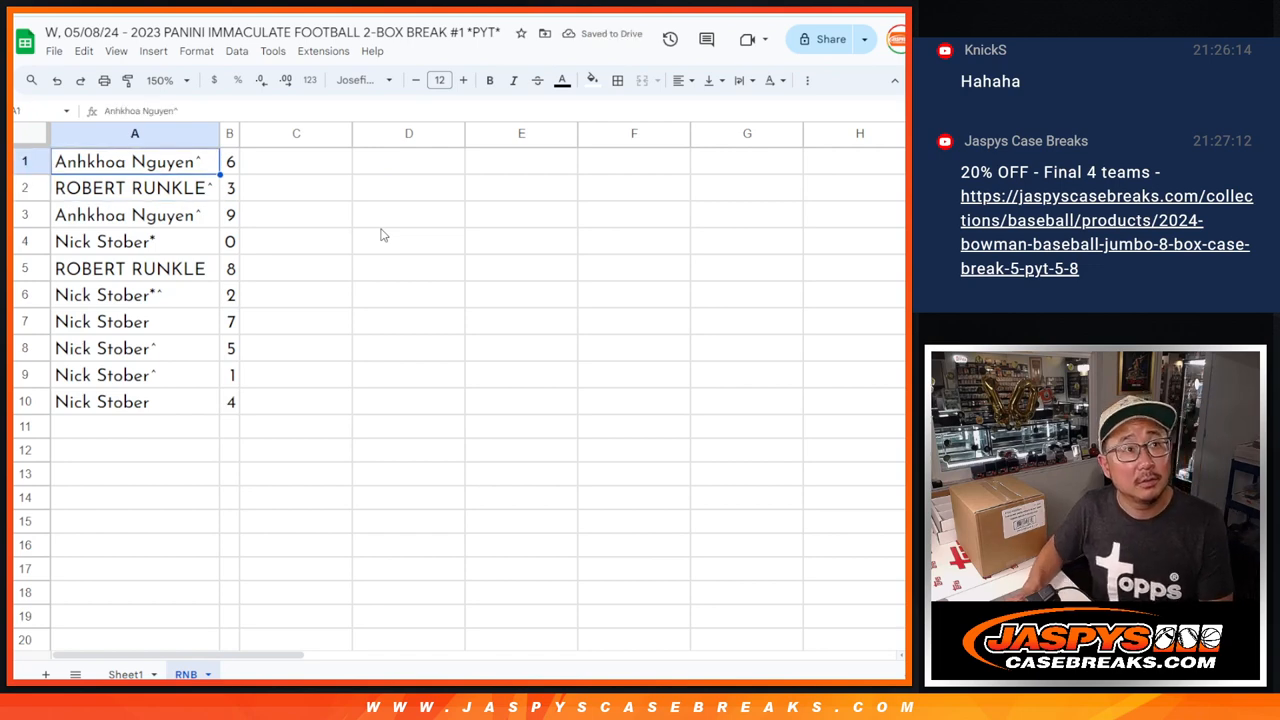
click(134, 188)
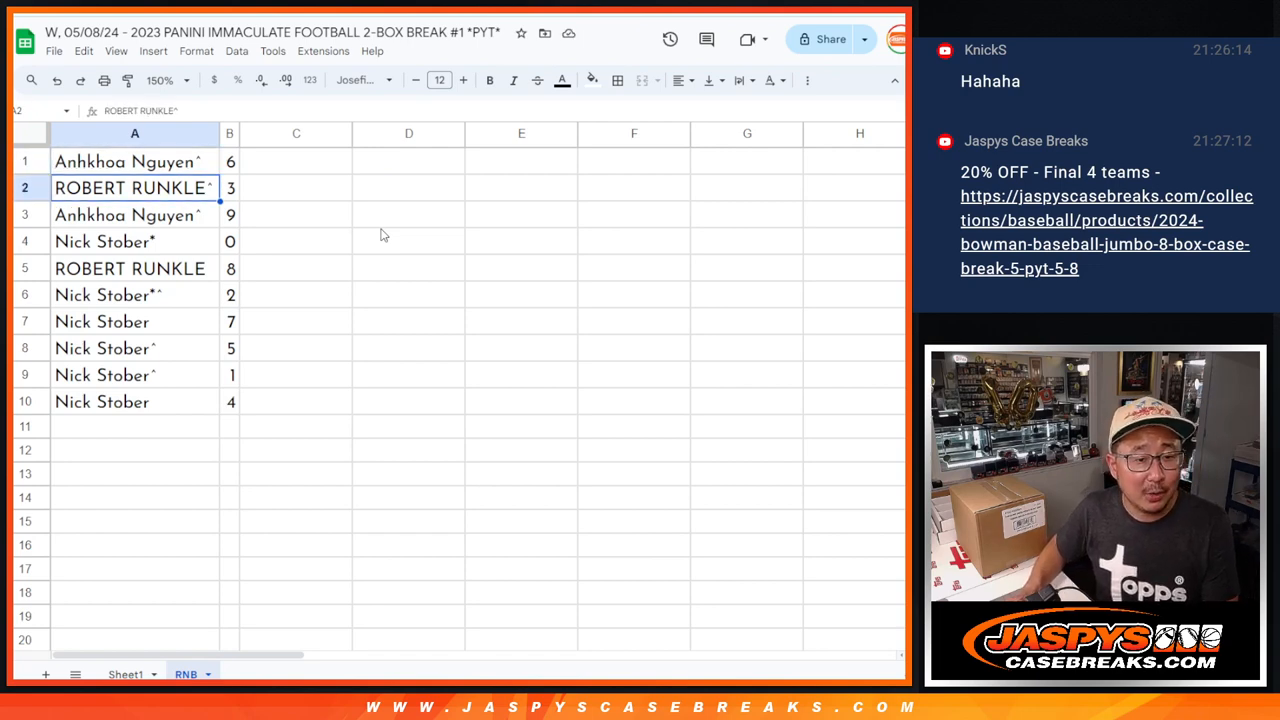
click(134, 214)
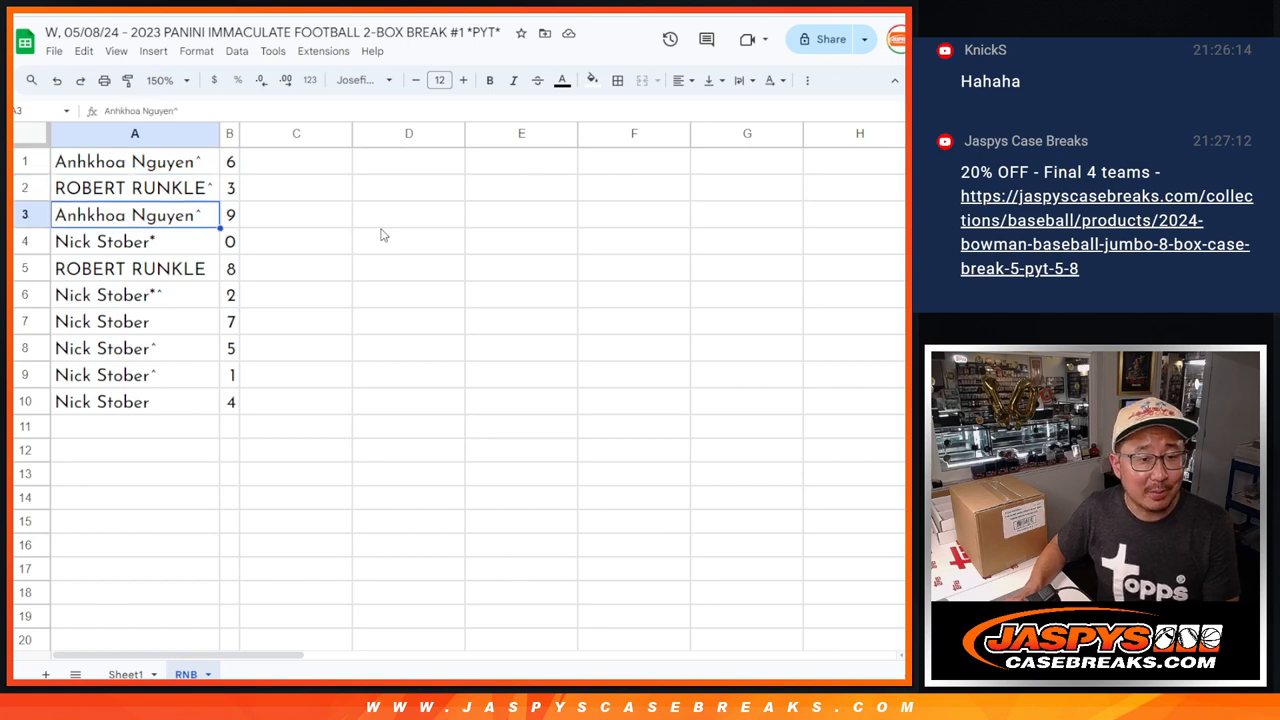
click(130, 268)
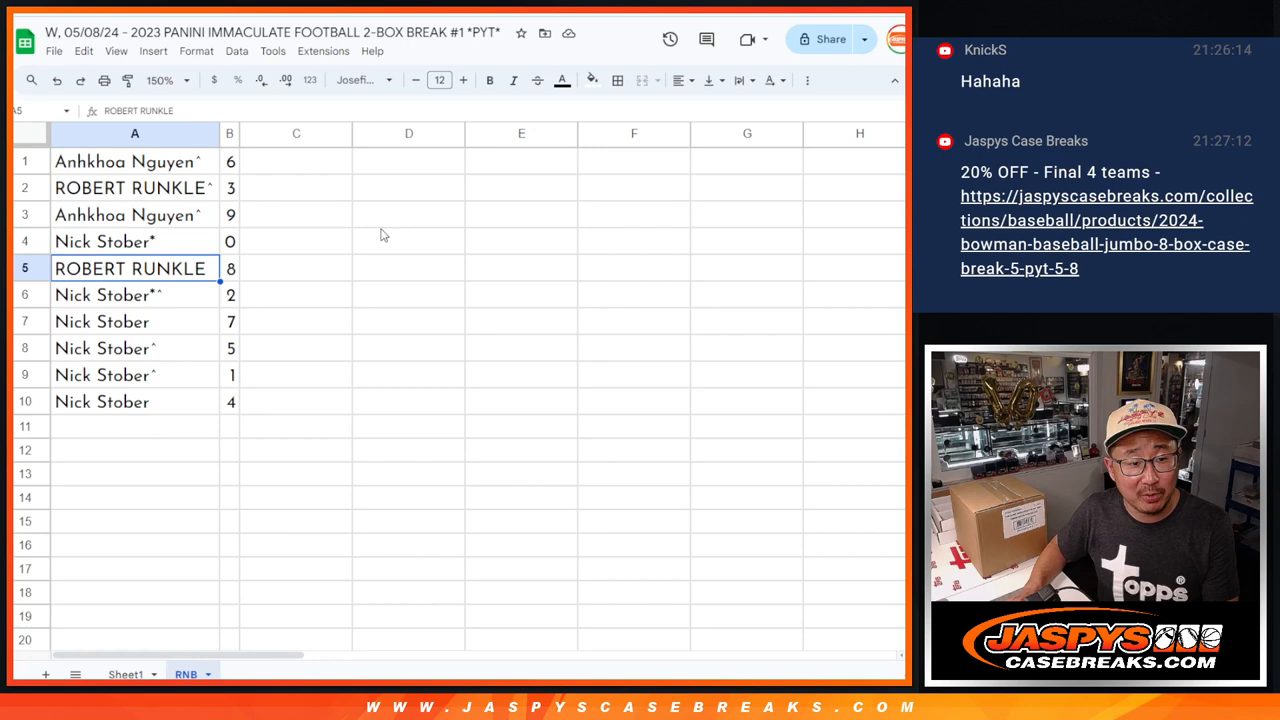
click(100, 320)
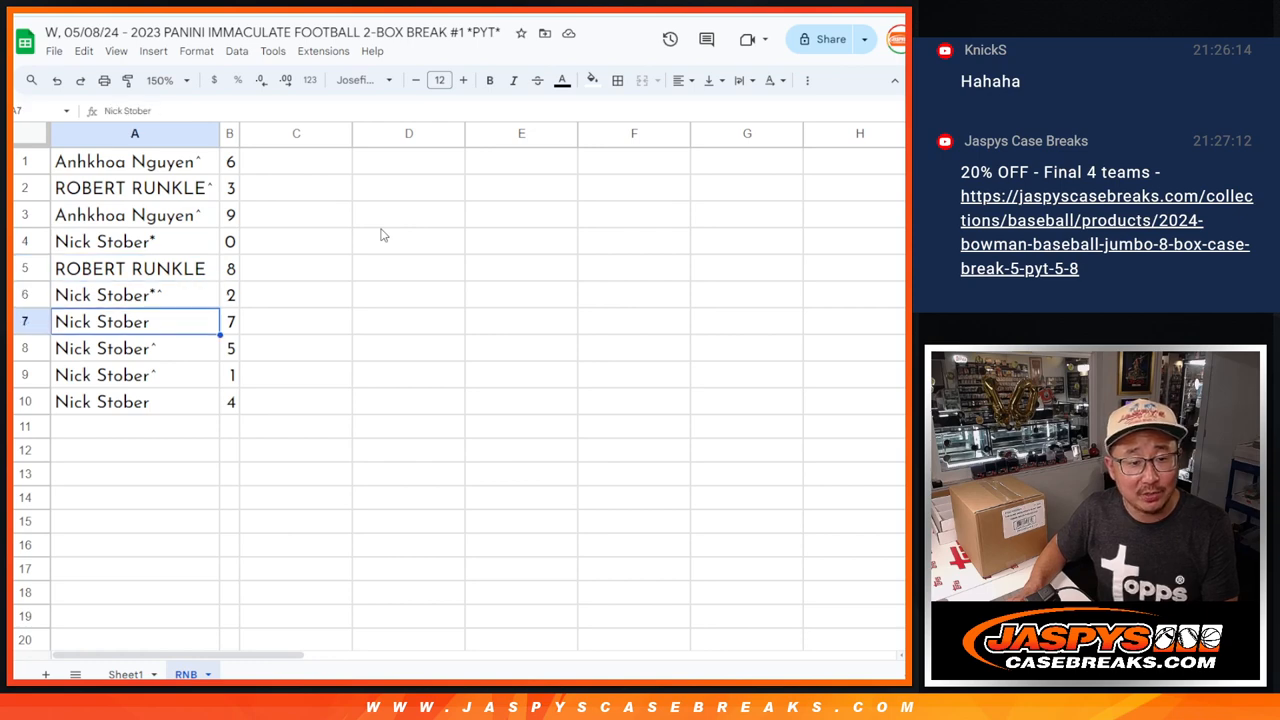